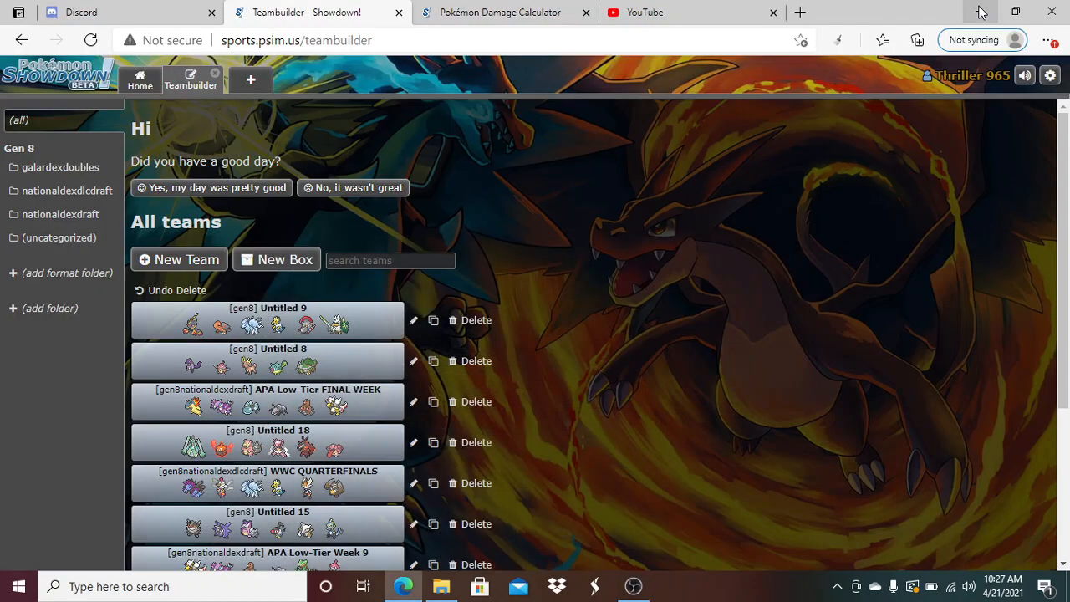
mouse_move(980, 12)
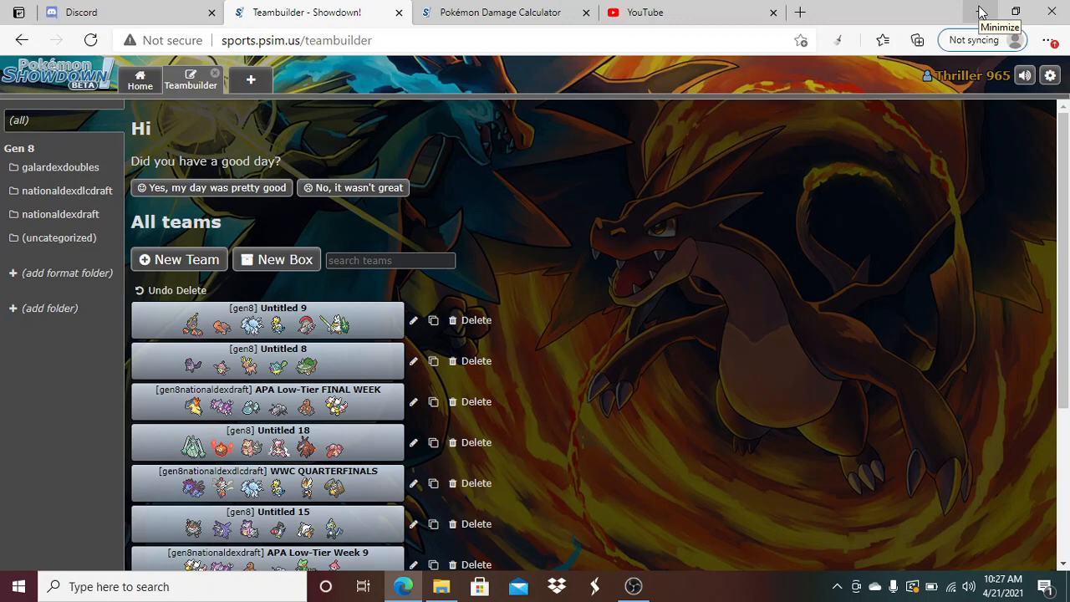
mouse_move(981, 12)
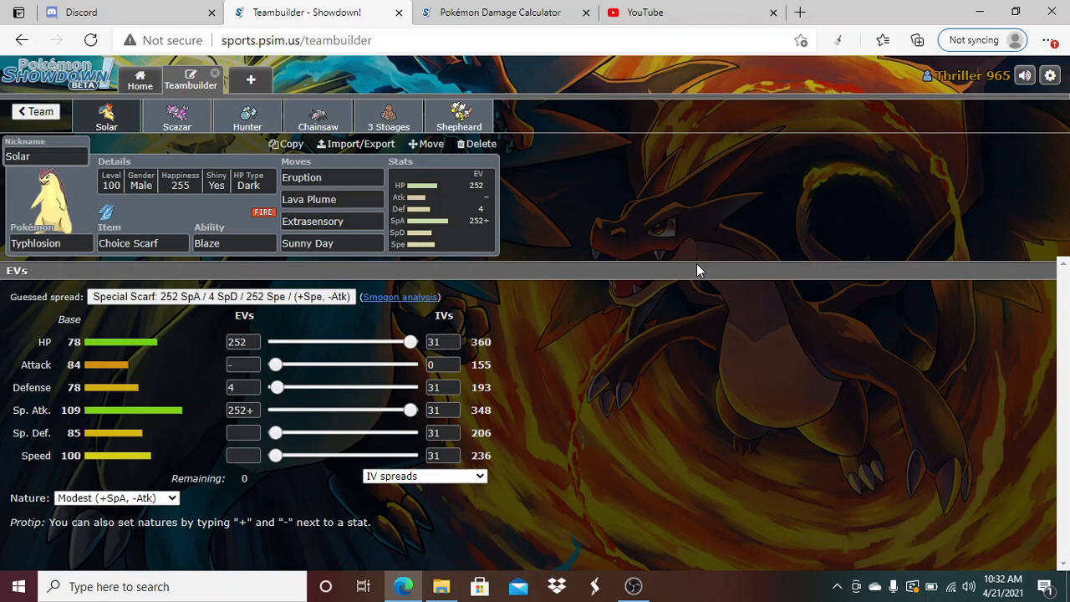
mouse_move(421, 245)
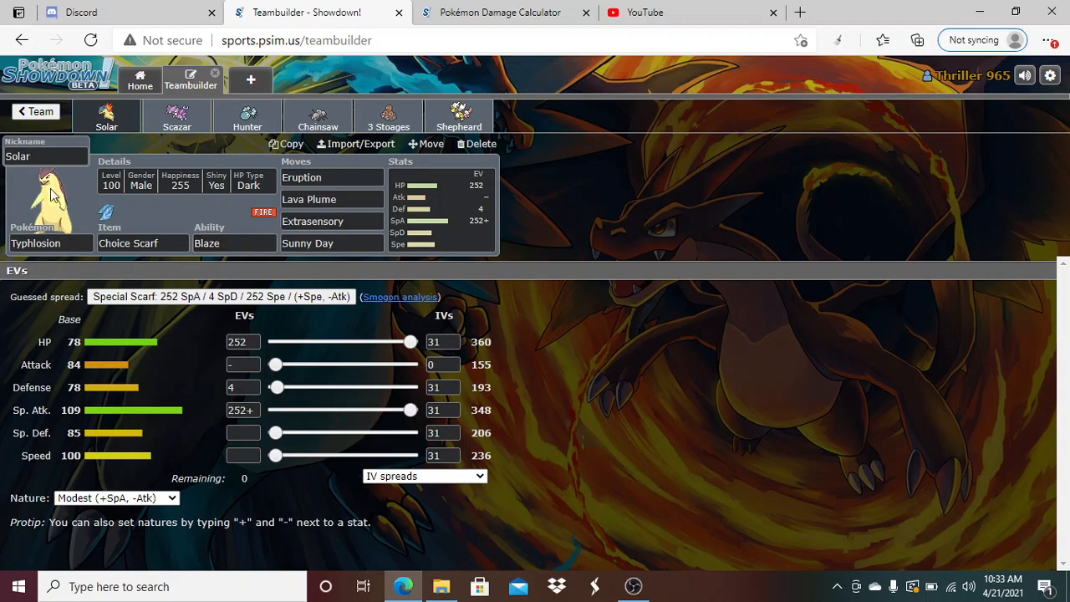
mouse_move(170, 132)
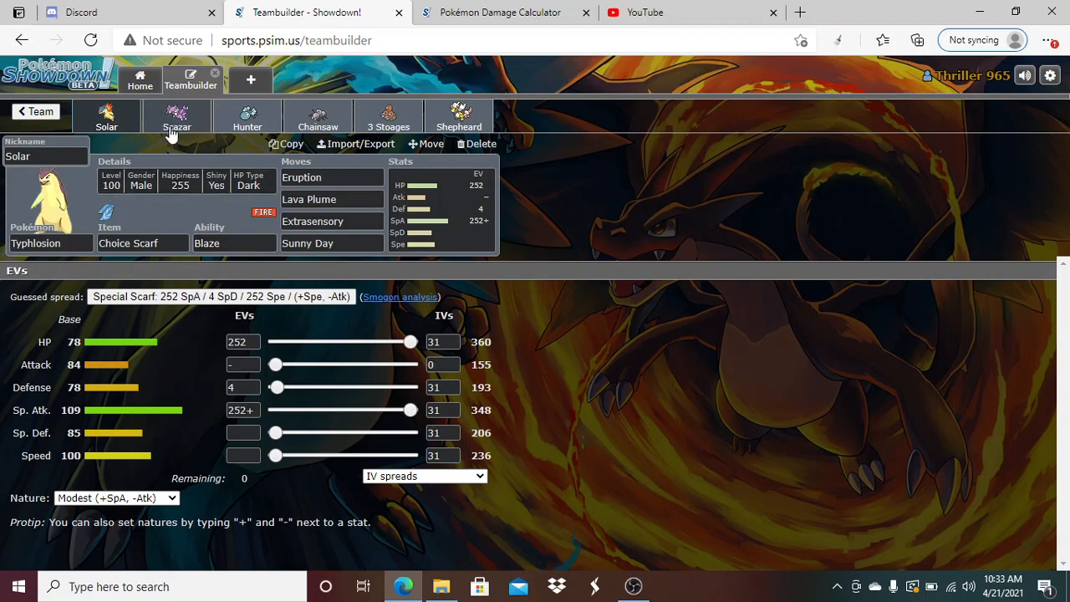
Review Scazar the Drapion's Life Orb set and its HP / Attack / Speed Adamant EV spread.
left_click(177, 115)
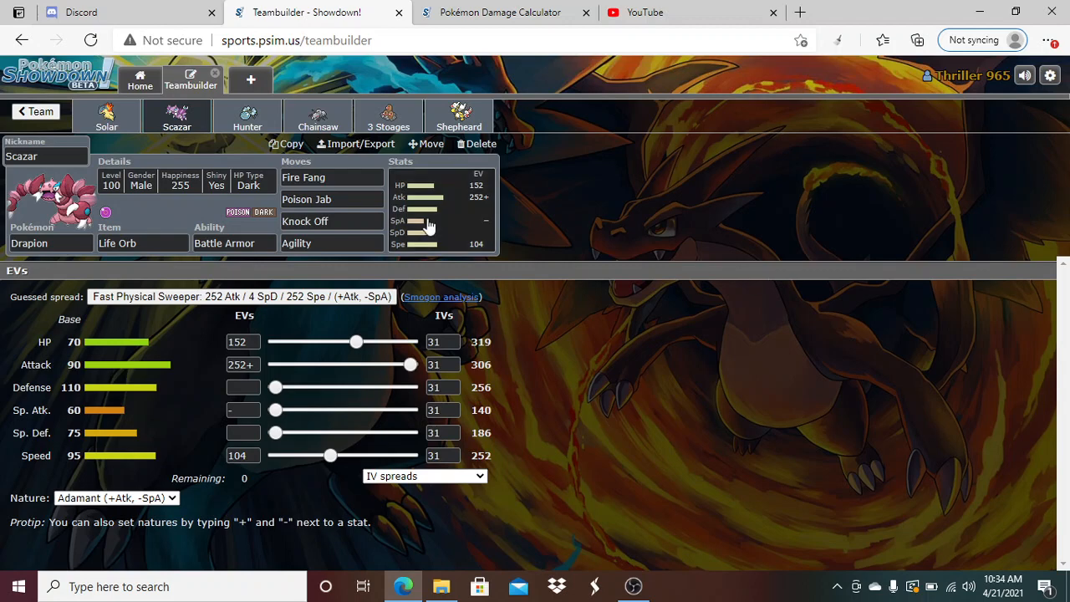
mouse_move(251, 132)
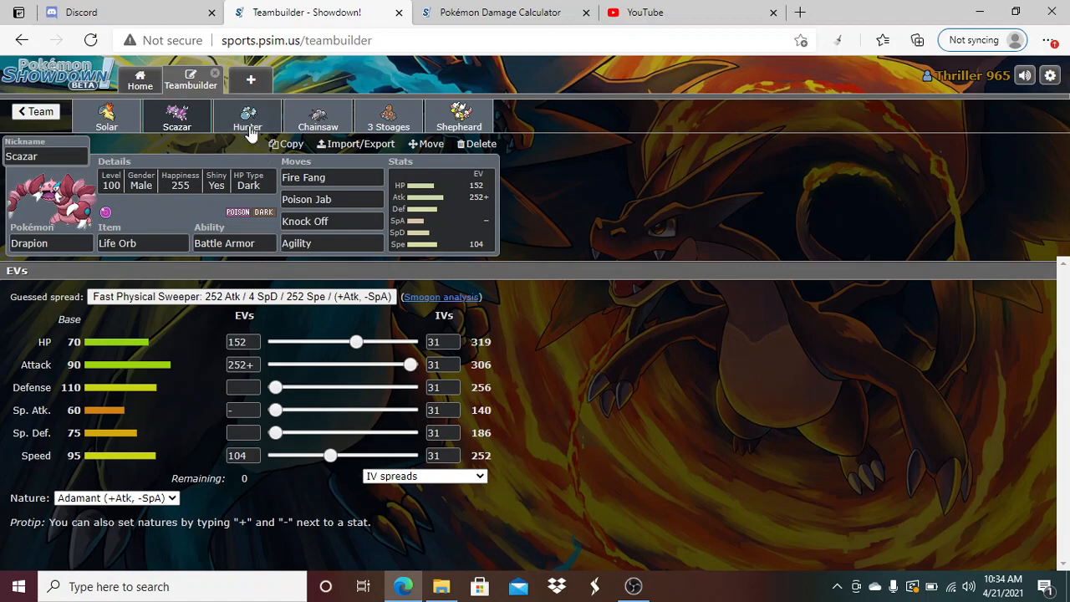
Review Hunter the Araquanid: Wacan Berry, Liquidation, Sticky Web, Toxic, Reflect, Impish 252 HP / 120 Def / 100 SpD.
left_click(247, 115)
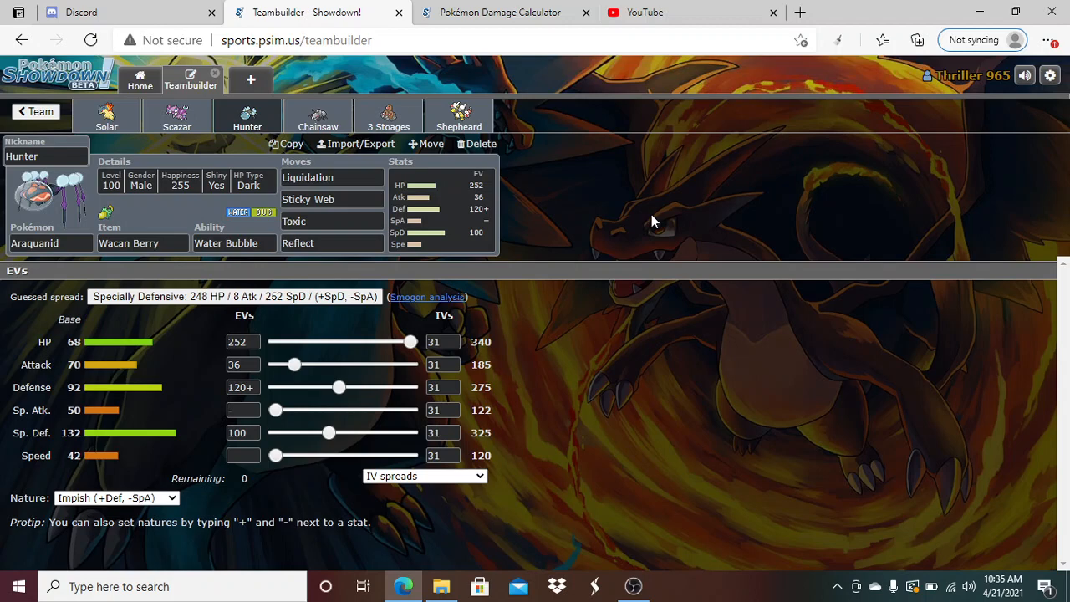
mouse_move(334, 87)
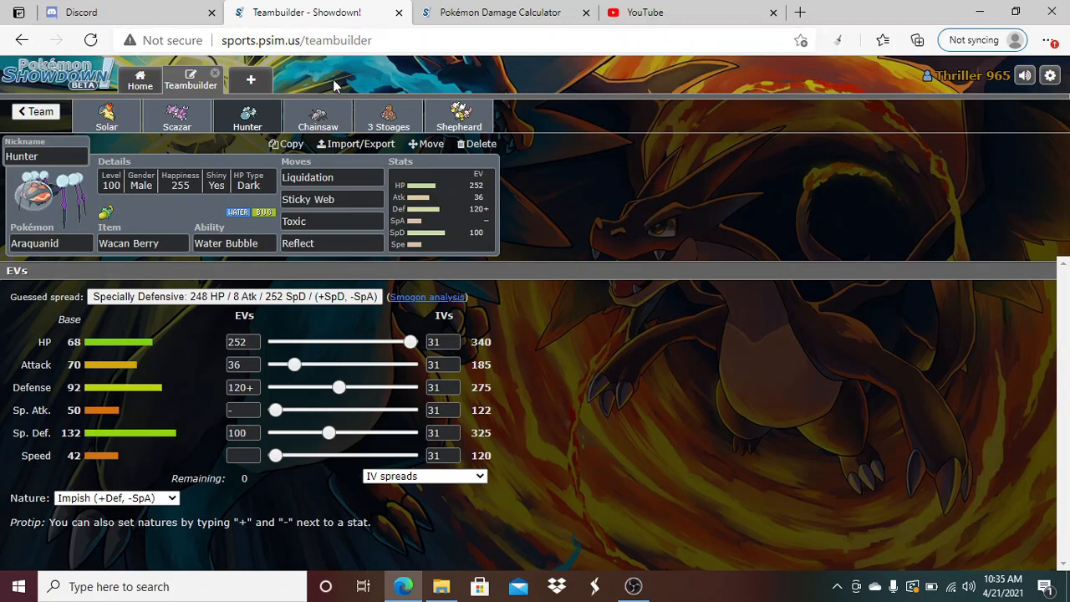
Review Chainsaw the Durant: Lum Berry, Crunch, Iron Head, Hone Claws, Agility, Jolly attack-speed spread.
left_click(318, 116)
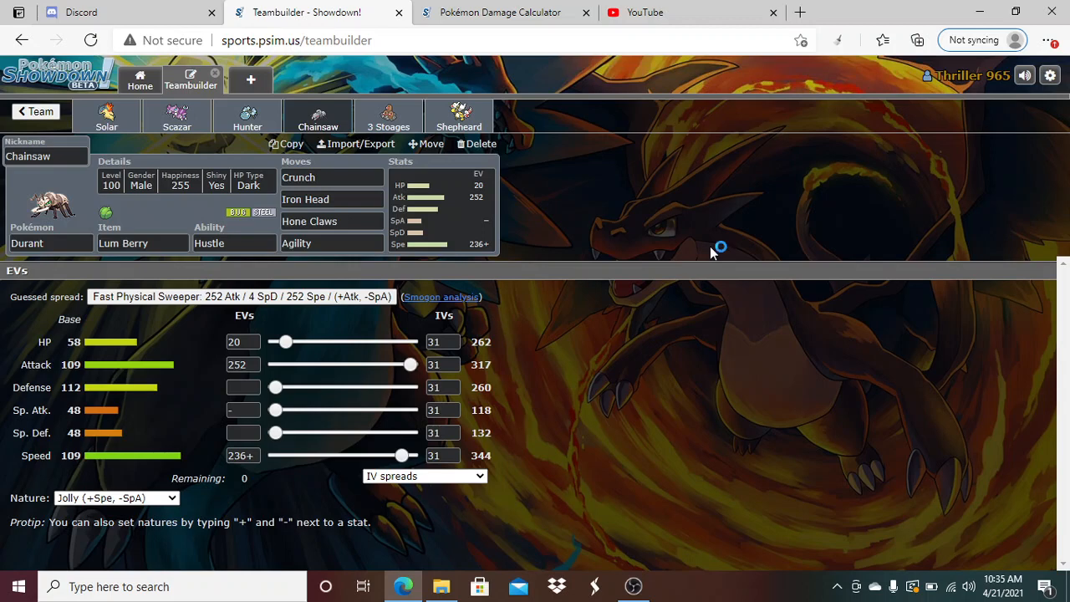
mouse_move(713, 254)
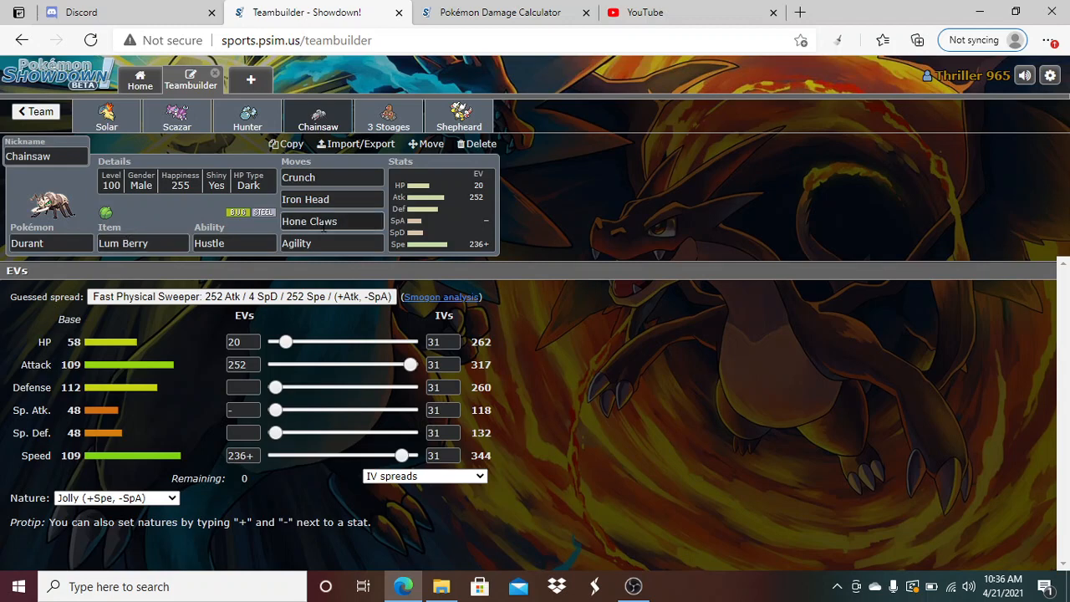
Review 3 Stooges the Dugtrio: Choice Band, Memento, Rock Slide, Earthquake, Sucker Punch, Jolly.
left_click(388, 117)
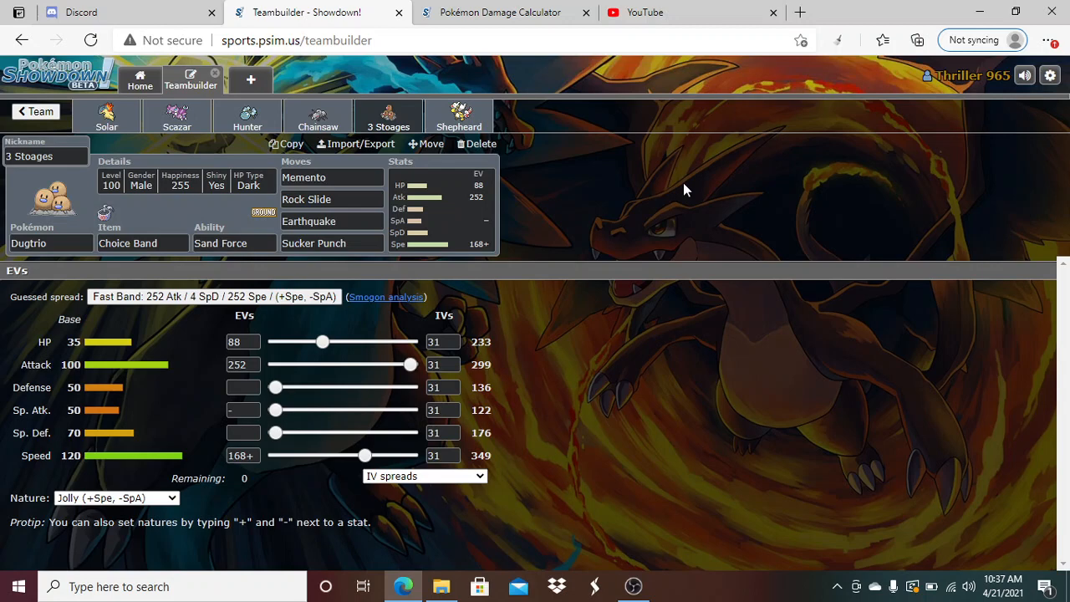
mouse_move(655, 187)
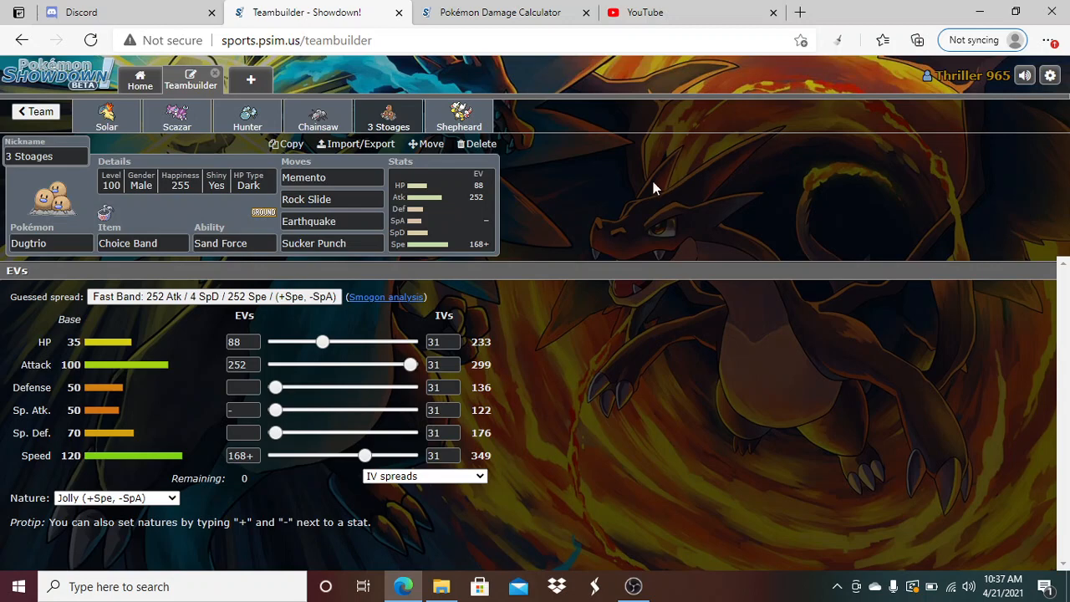
left_click(458, 117)
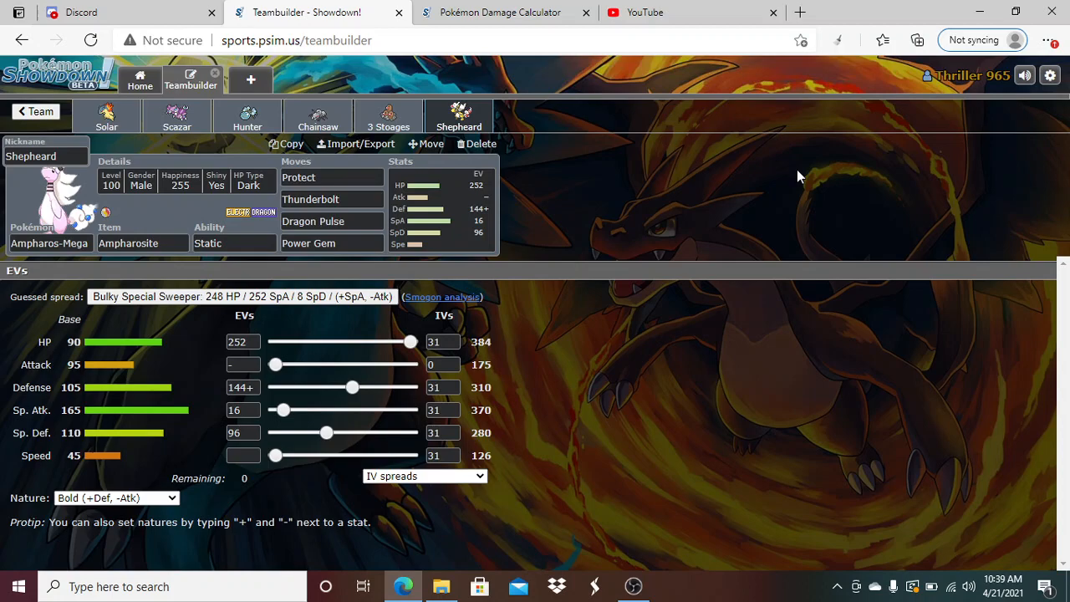
mouse_move(796, 187)
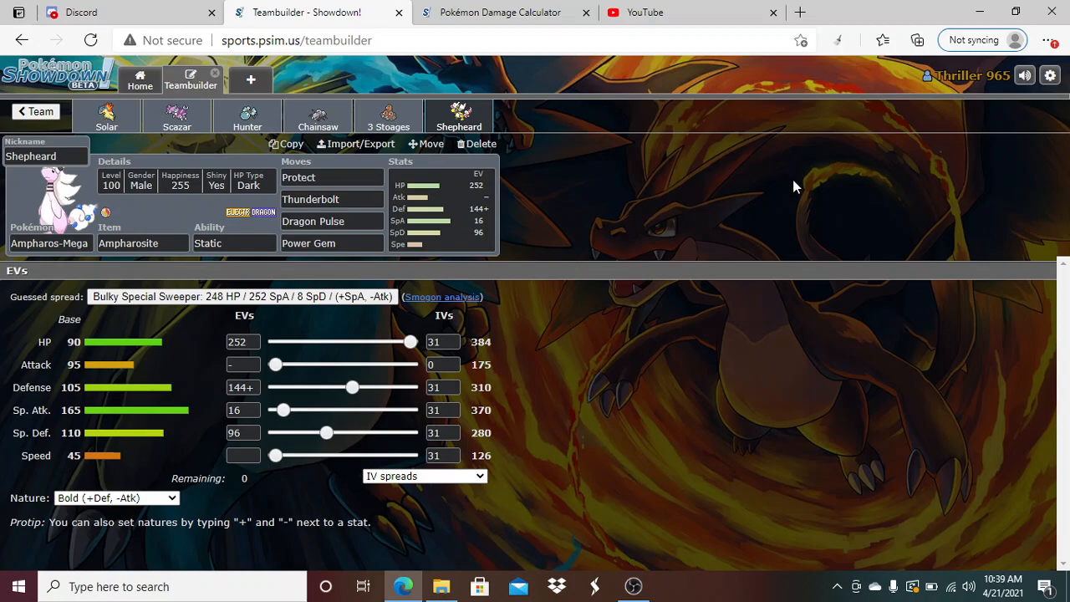
mouse_move(644, 522)
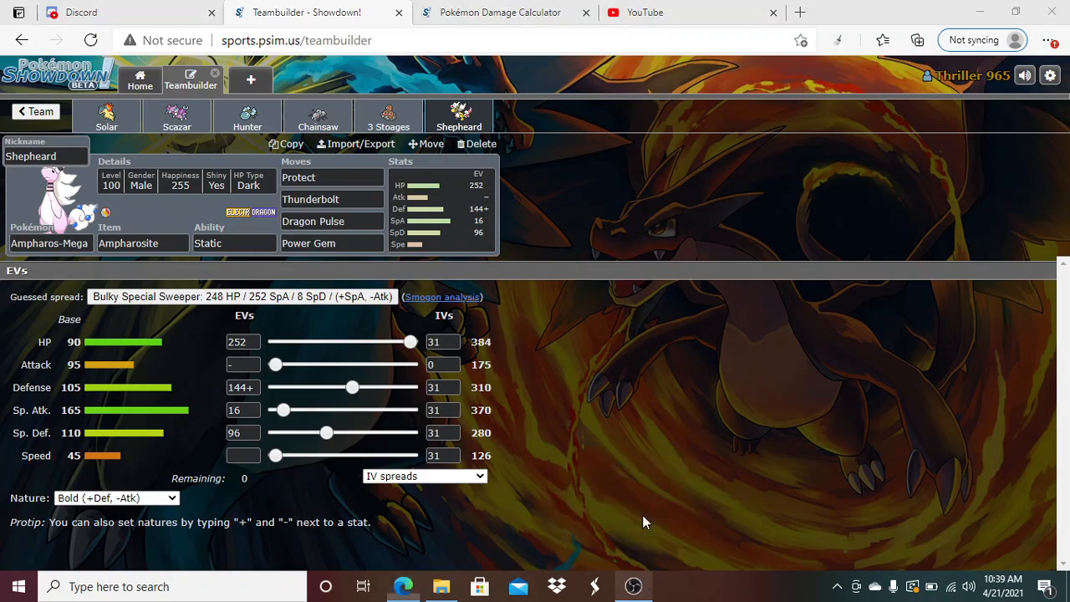